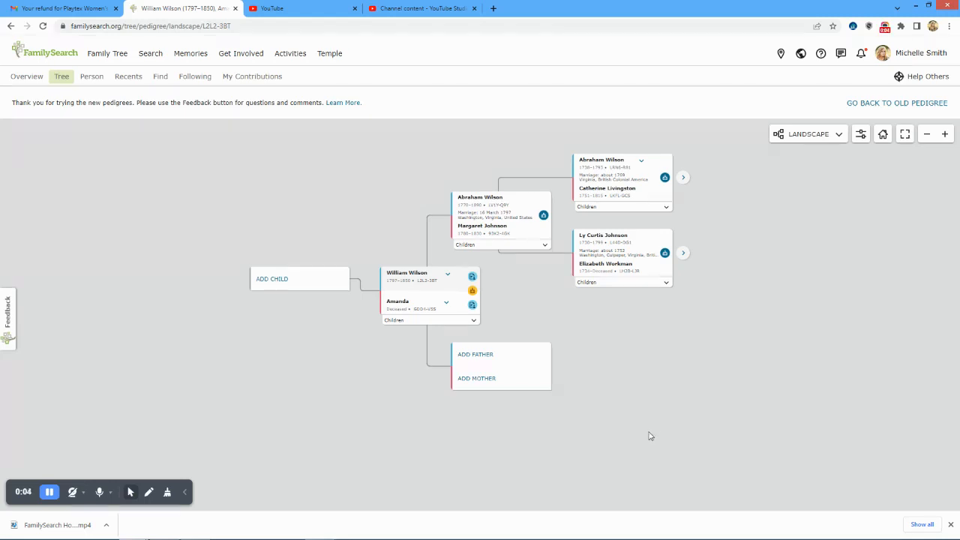
{"action": "mouse_move", "coordinate": [452, 159]}
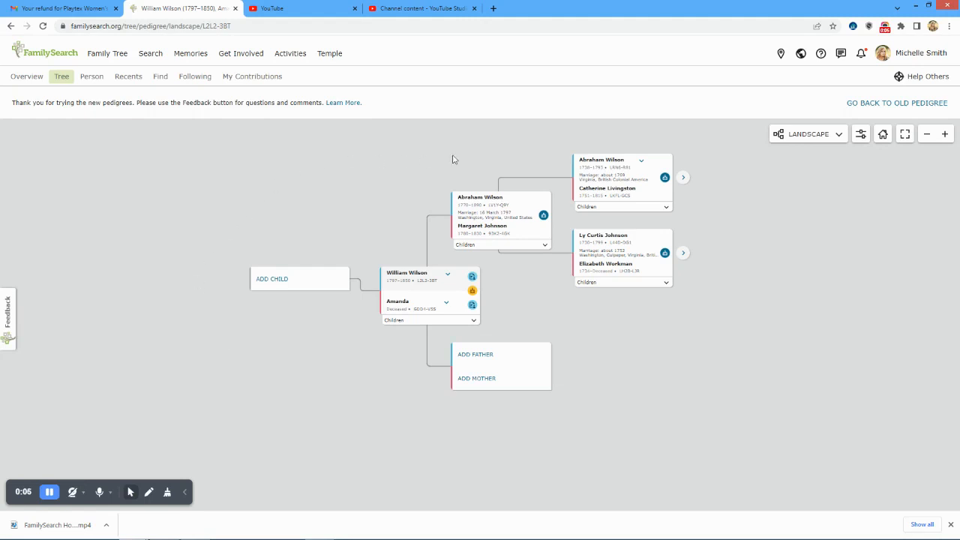
{"action": "mouse_move", "coordinate": [263, 248]}
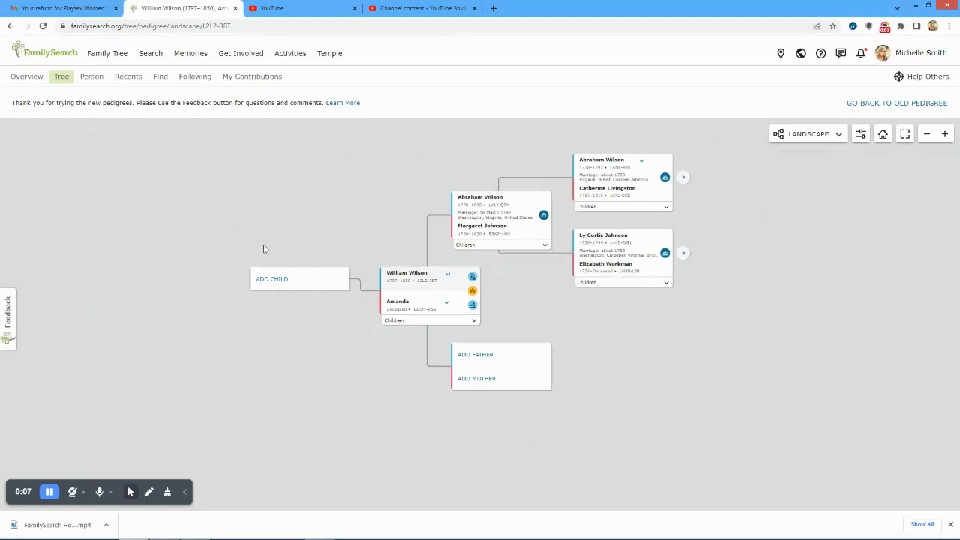
{"action": "mouse_move", "coordinate": [442, 399]}
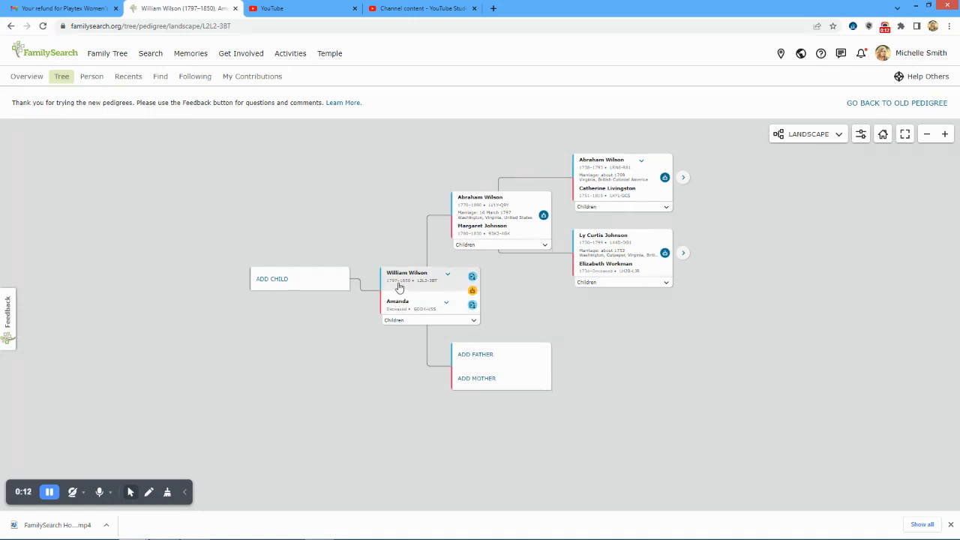
{"action": "mouse_move", "coordinate": [583, 247]}
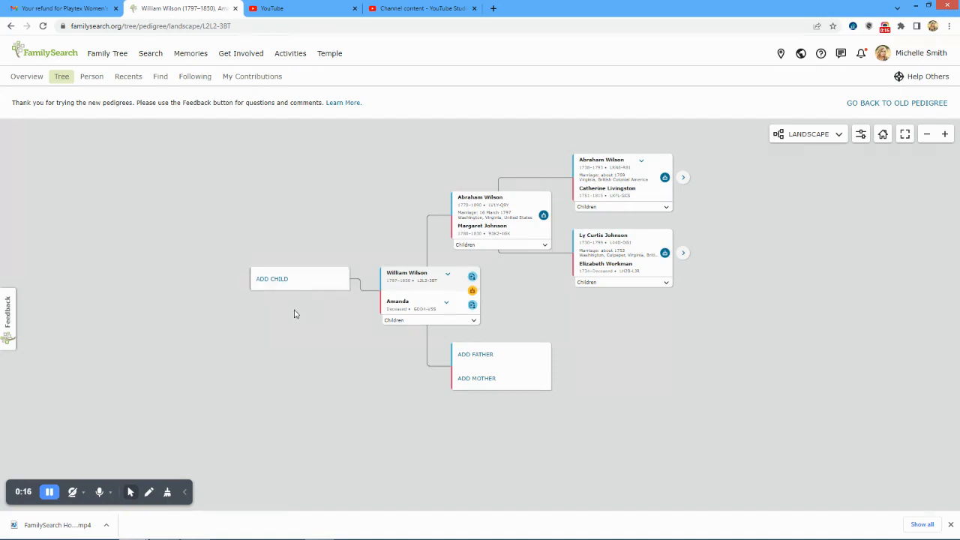
{"action": "mouse_move", "coordinate": [334, 344]}
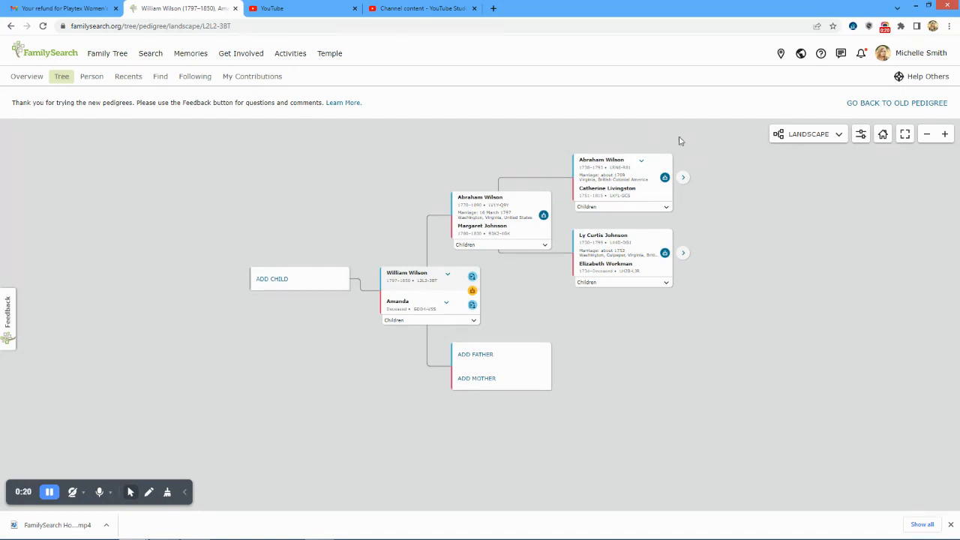
{"action": "mouse_move", "coordinate": [364, 358]}
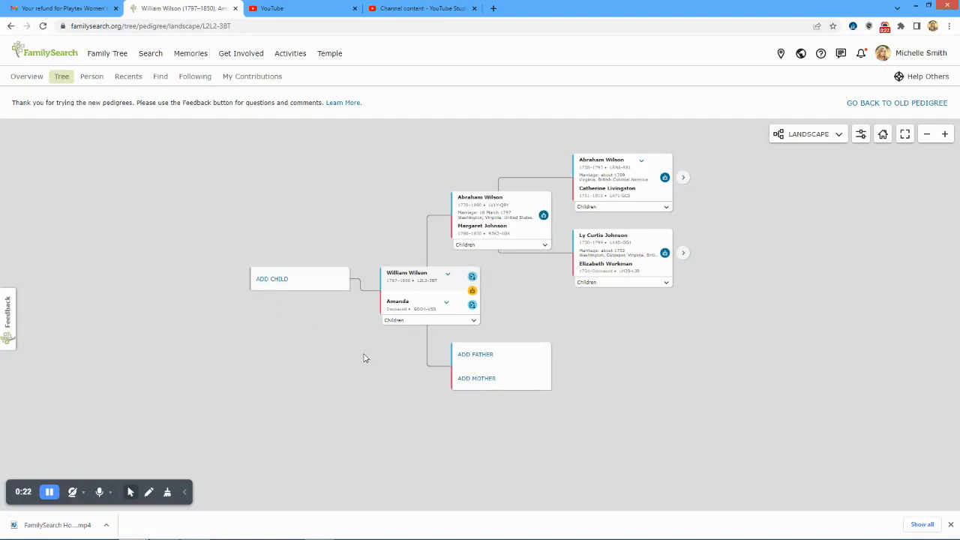
{"action": "mouse_move", "coordinate": [401, 189]}
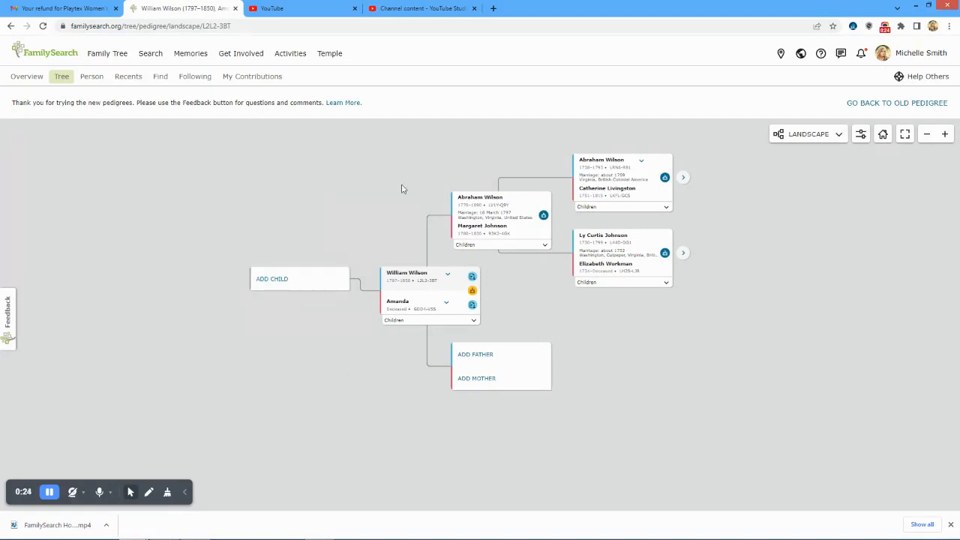
{"action": "mouse_move", "coordinate": [189, 330]}
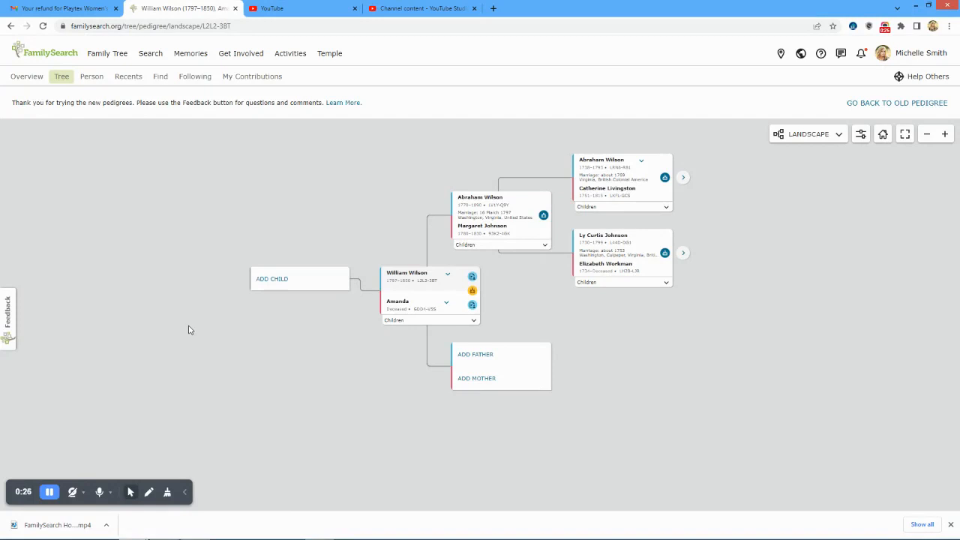
{"action": "mouse_move", "coordinate": [235, 294]}
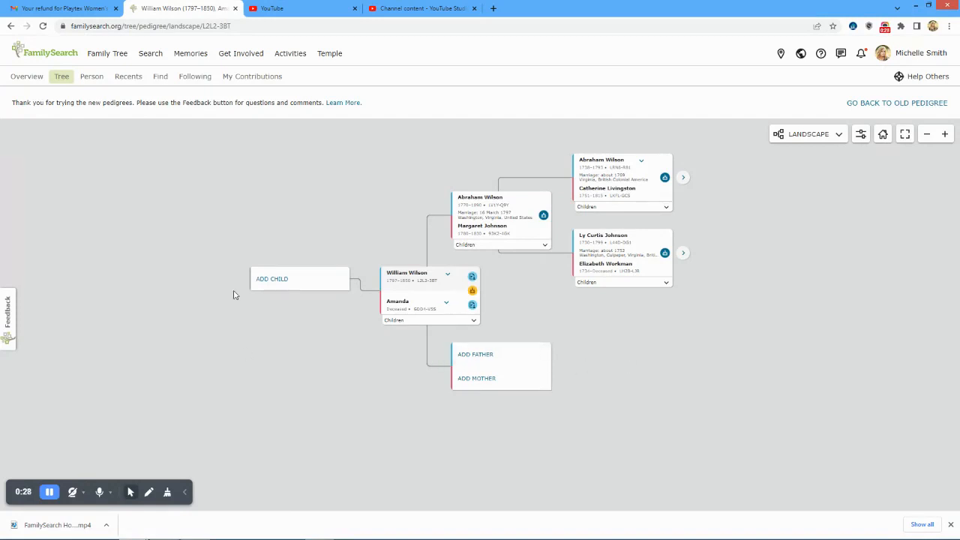
{"action": "mouse_move", "coordinate": [796, 190]}
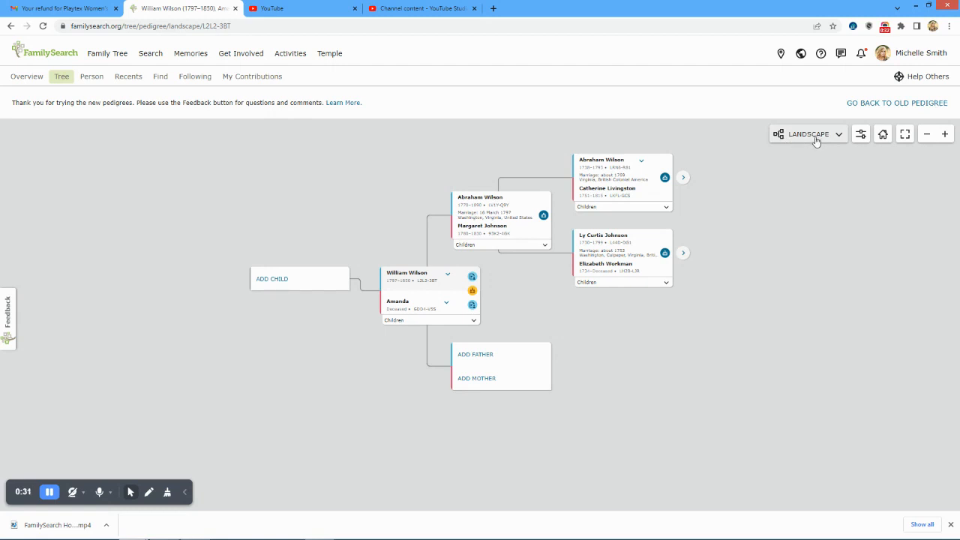
{"action": "left_click", "coordinate": [808, 133]}
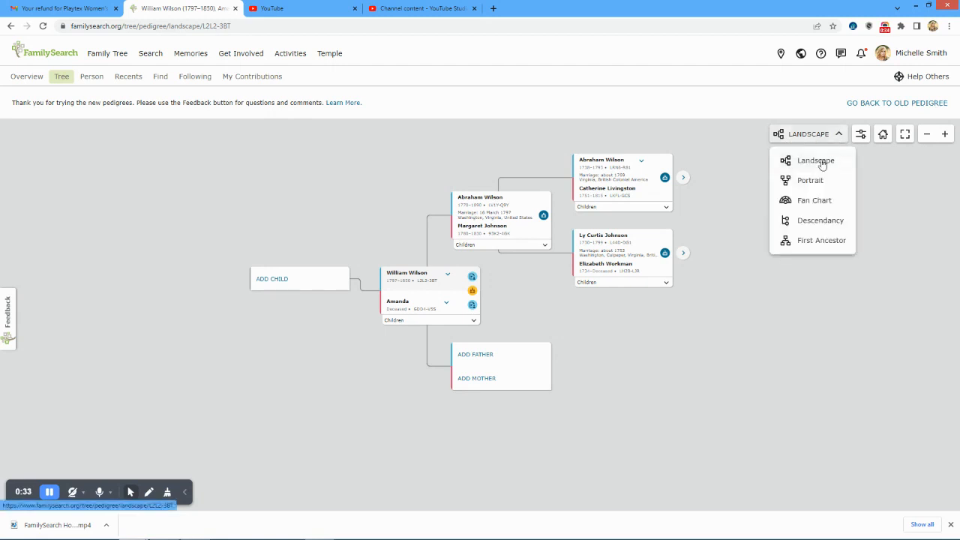
{"action": "left_click", "coordinate": [810, 180]}
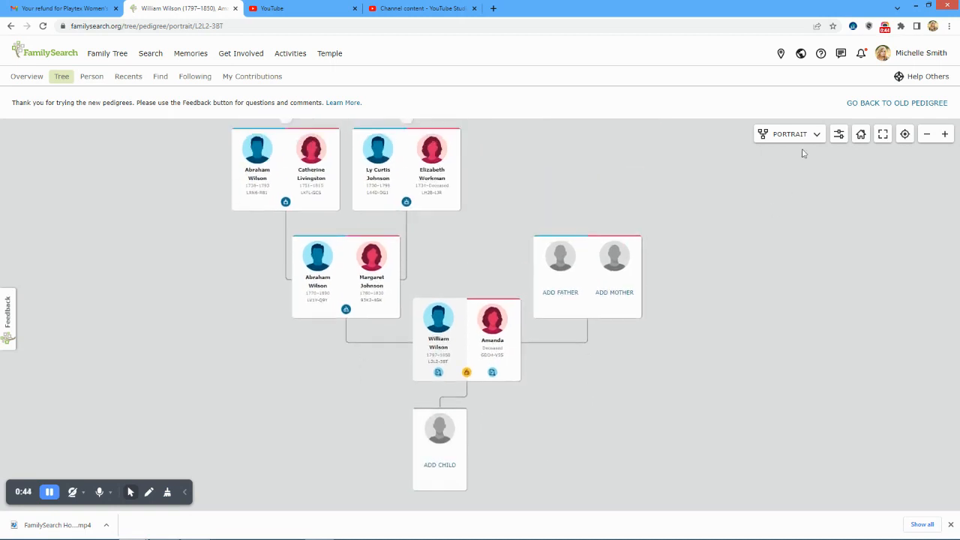
{"action": "left_click", "coordinate": [788, 133]}
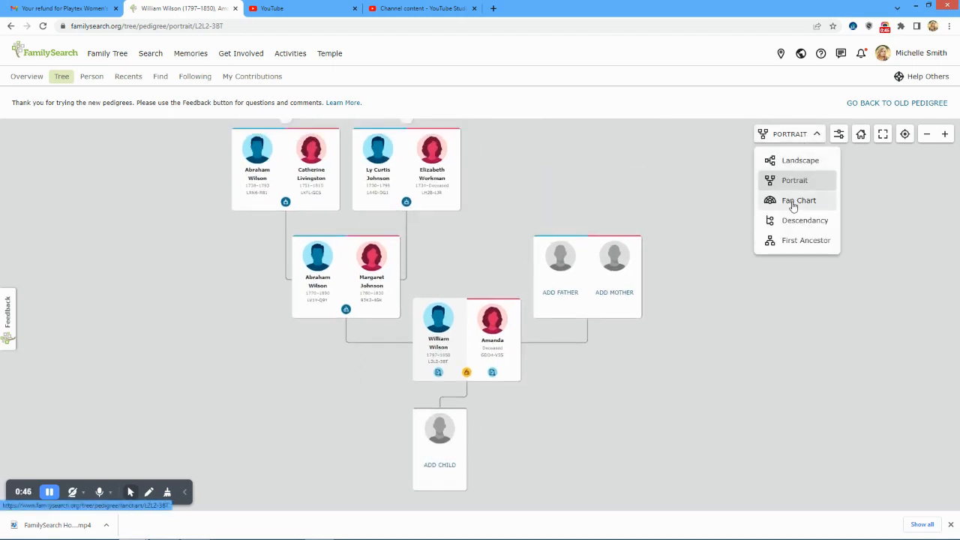
Choose Fan Chart to show William Wilson's ancestors across several generations
{"action": "left_click", "coordinate": [798, 200]}
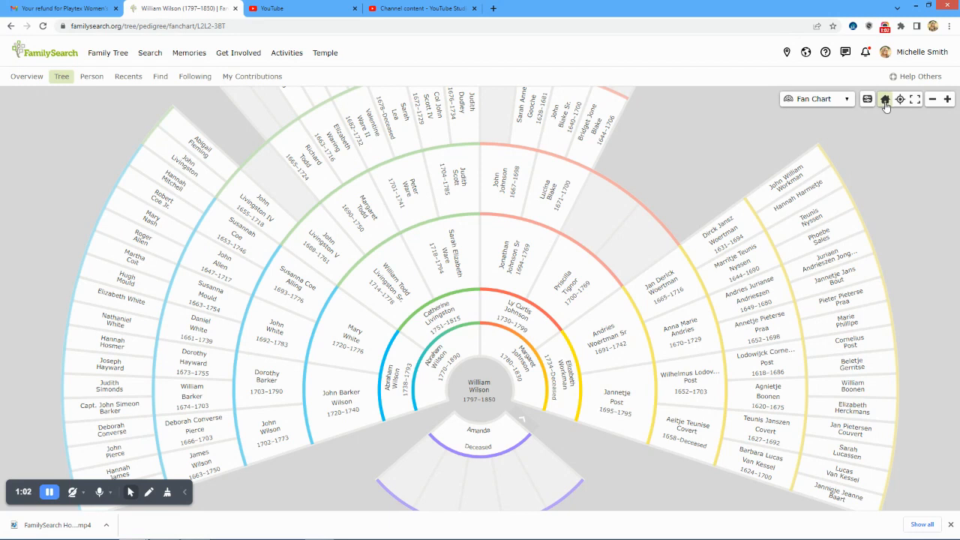
{"action": "mouse_move", "coordinate": [869, 111]}
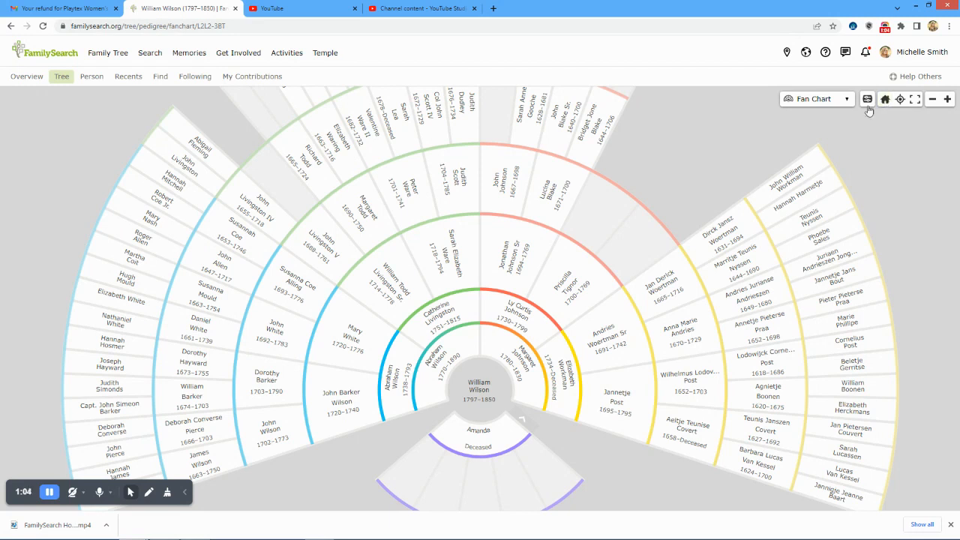
Switch the view to Portrait, then Landscape, and go Home to your own record
{"action": "left_click", "coordinate": [816, 98]}
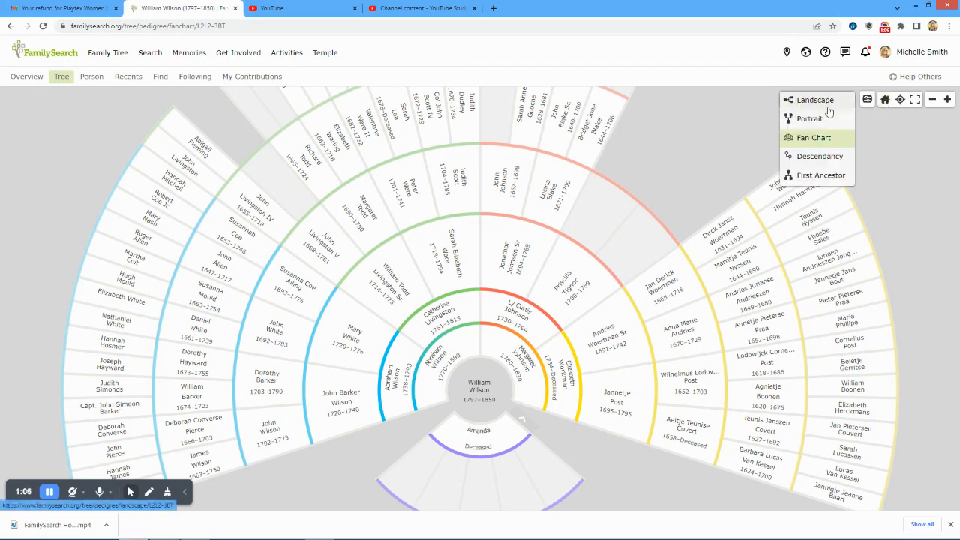
{"action": "left_click", "coordinate": [809, 119]}
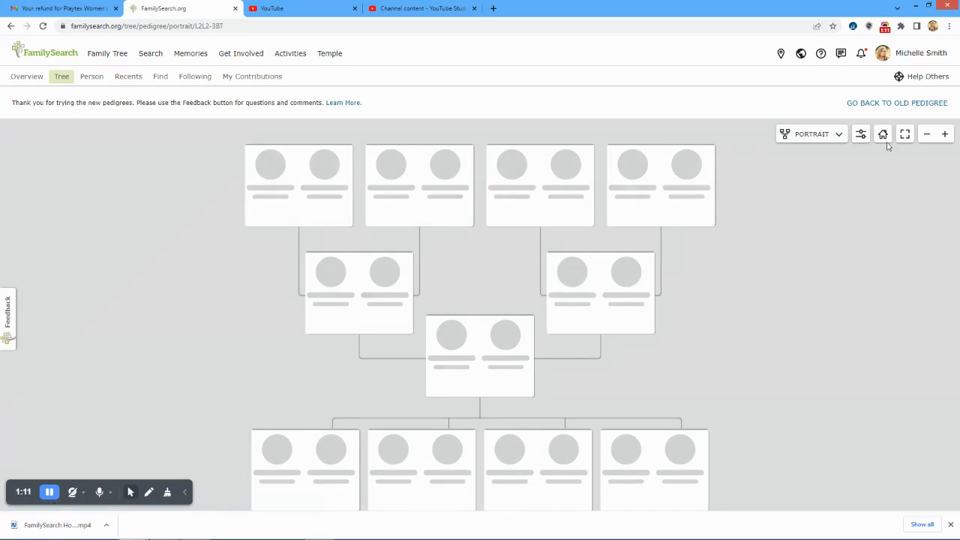
{"action": "left_click", "coordinate": [837, 133]}
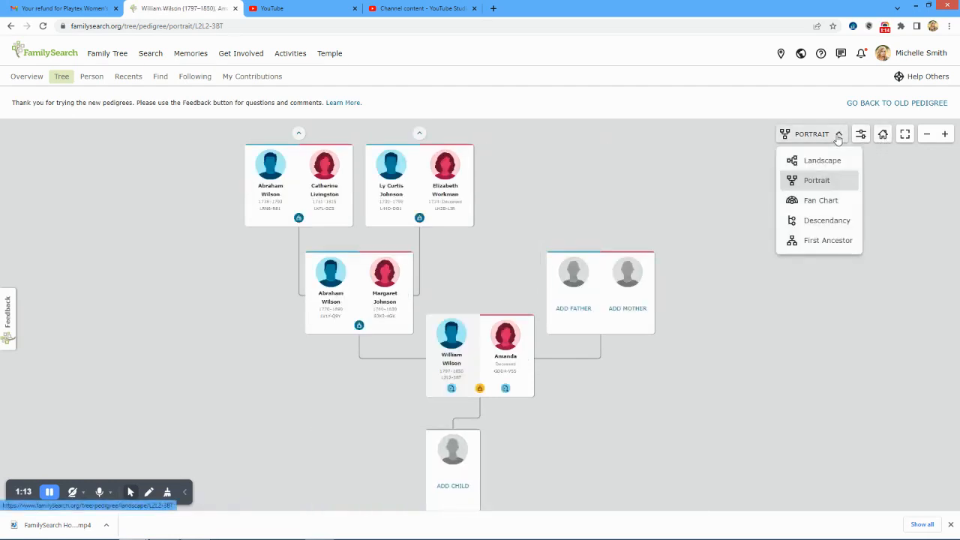
{"action": "left_click", "coordinate": [822, 159]}
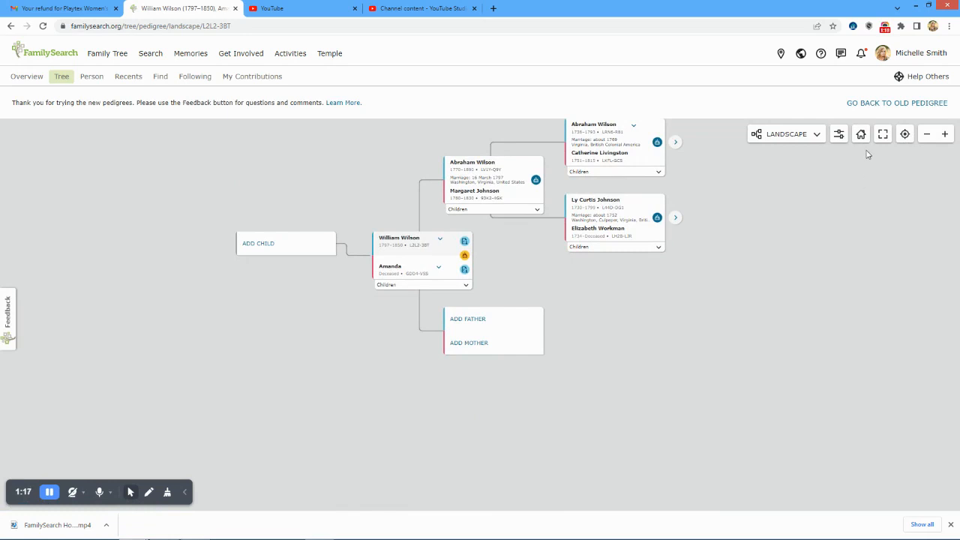
{"action": "left_click", "coordinate": [860, 133]}
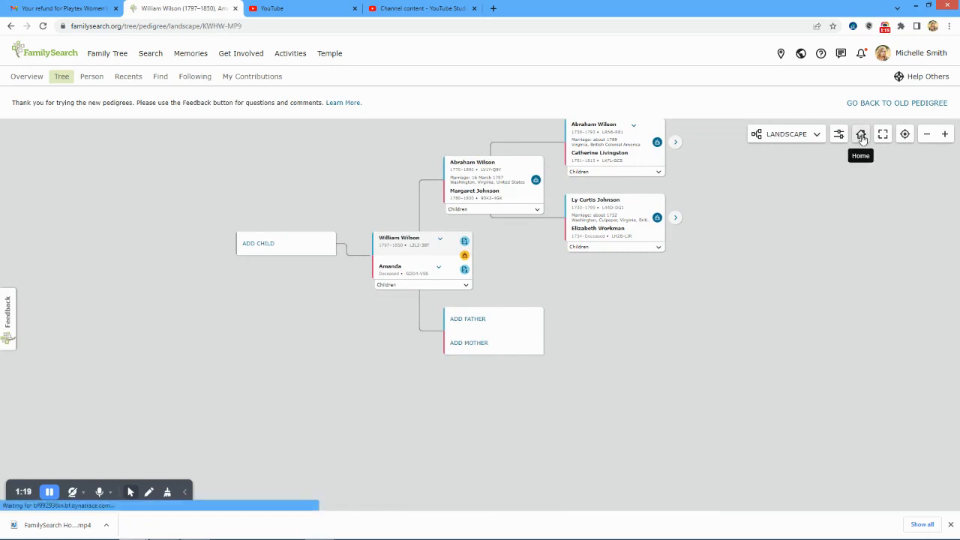